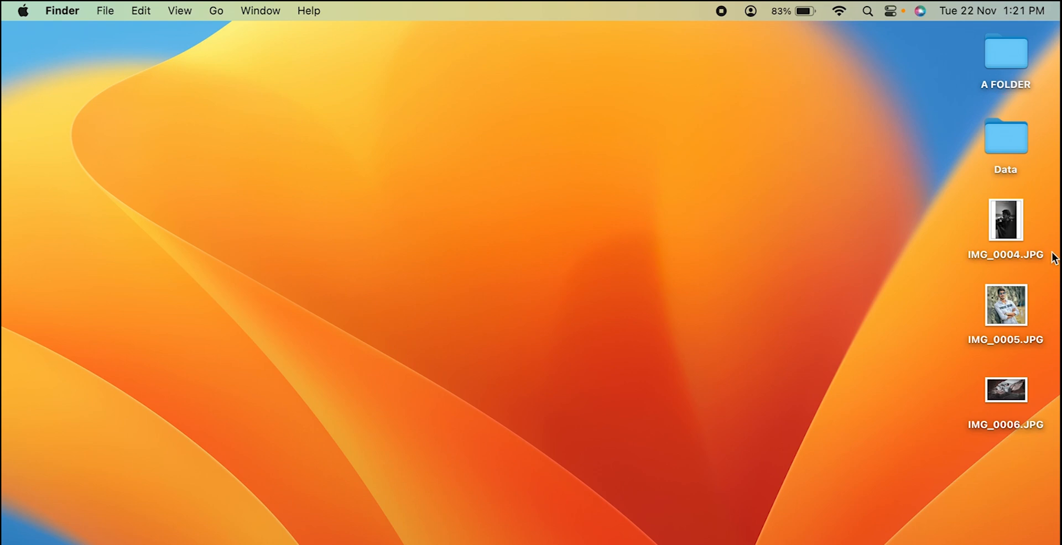
pyautogui.moveTo(1009, 363)
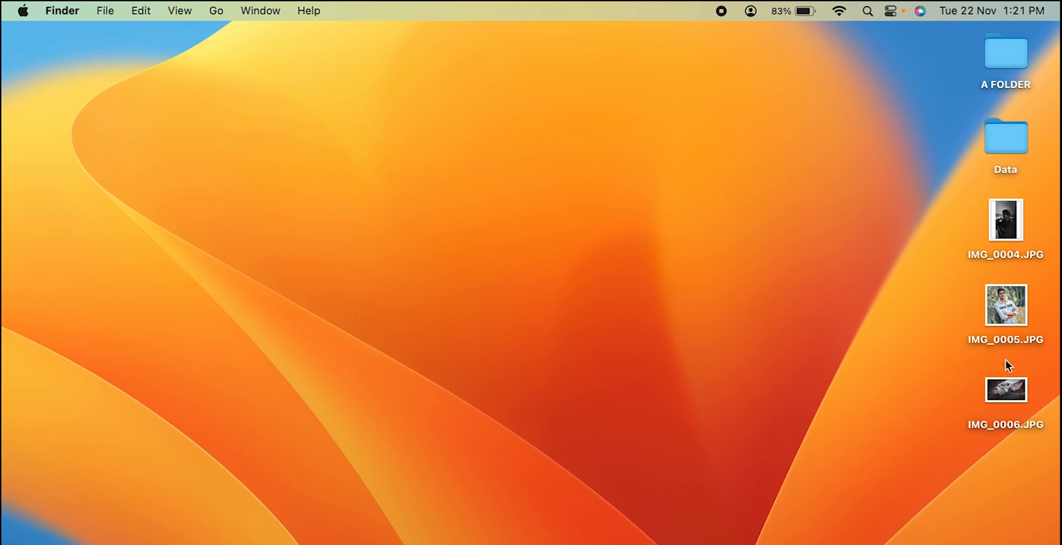
pyautogui.moveTo(875, 314)
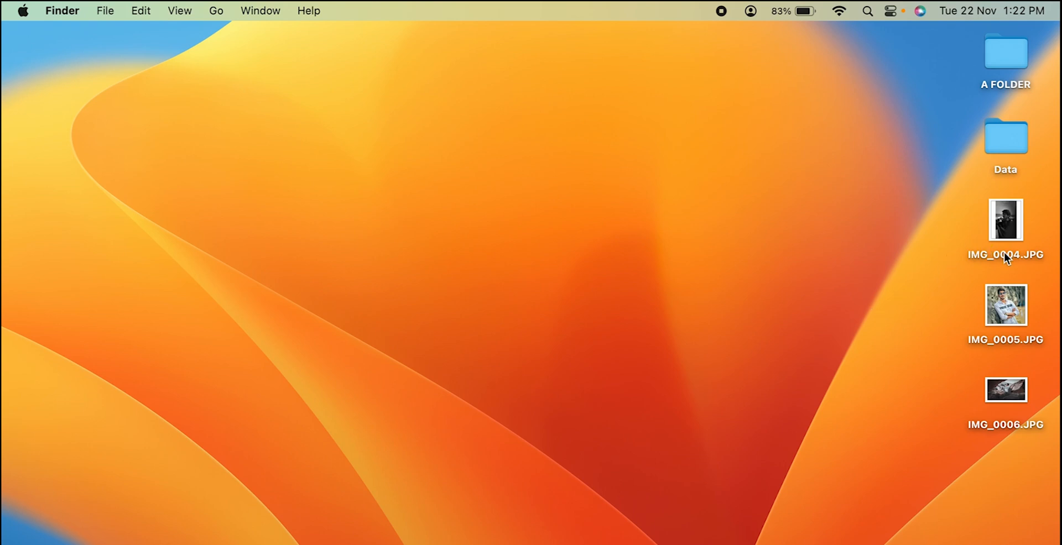
# Step: Move IMG_0004.JPG from the desktop into A FOLDER and view the folder's contents
pyautogui.click(1005, 220)
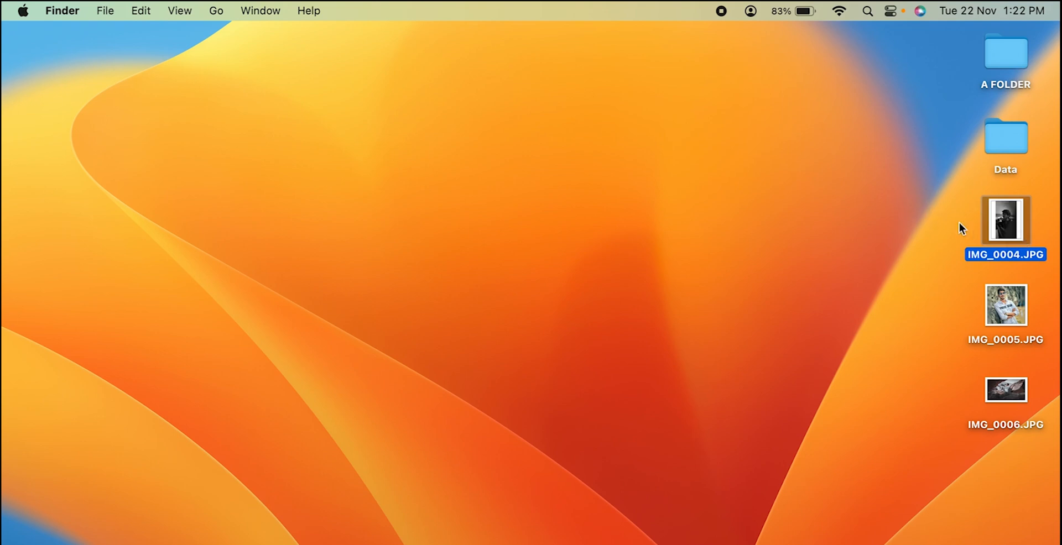
pyautogui.moveTo(1012, 266)
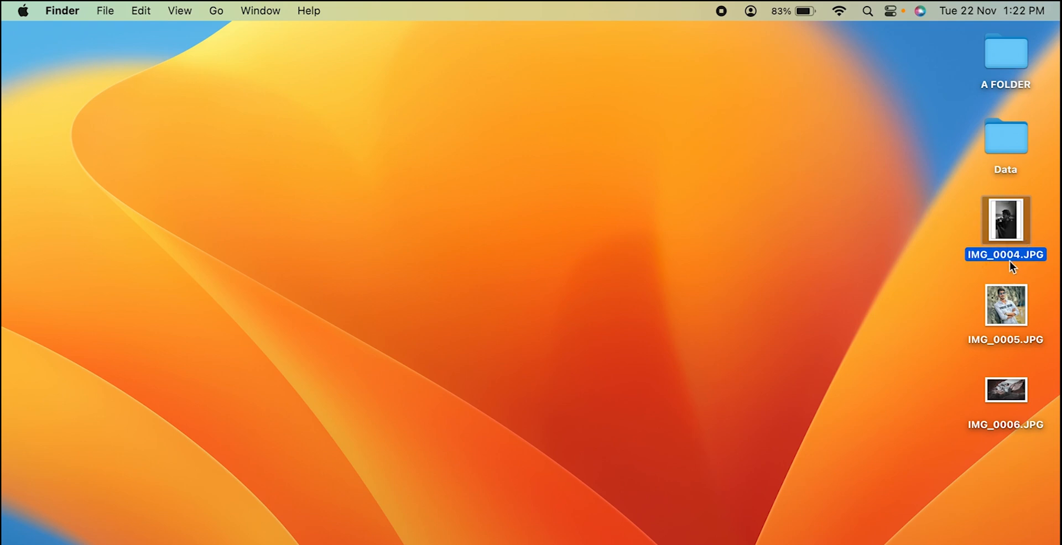
pyautogui.moveTo(1005, 222); pyautogui.dragTo(1005, 58)
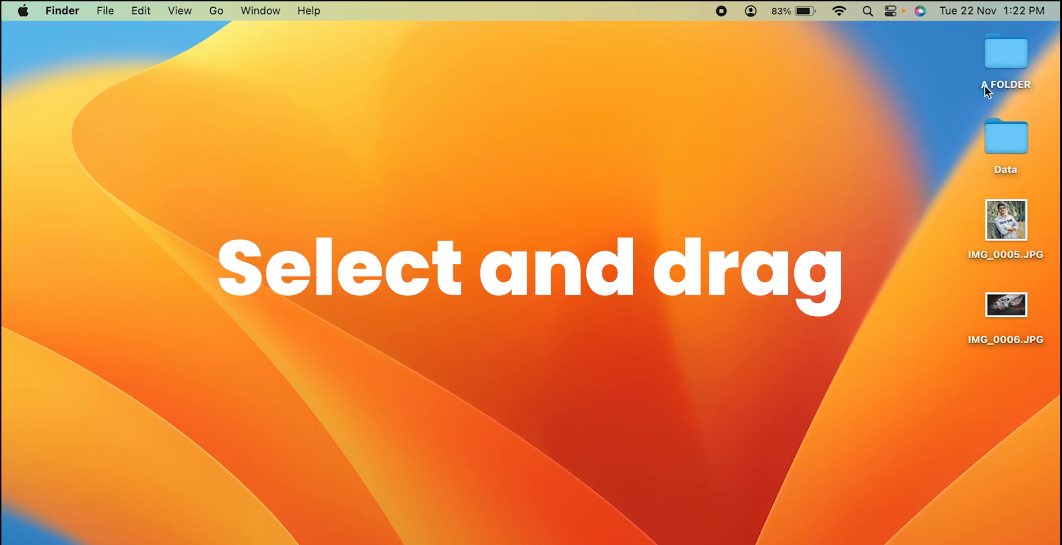
pyautogui.doubleClick(1005, 52)
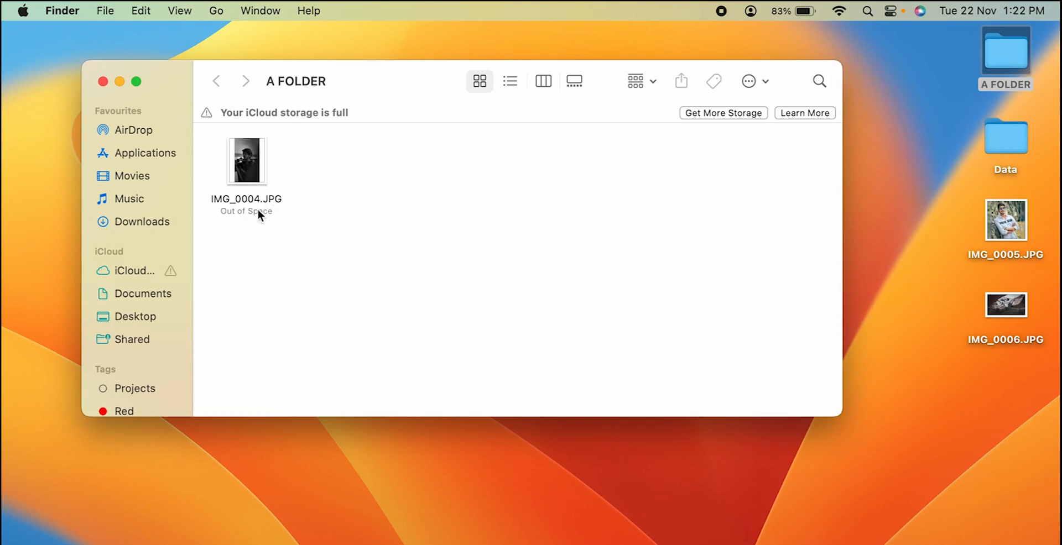
pyautogui.moveTo(359, 226)
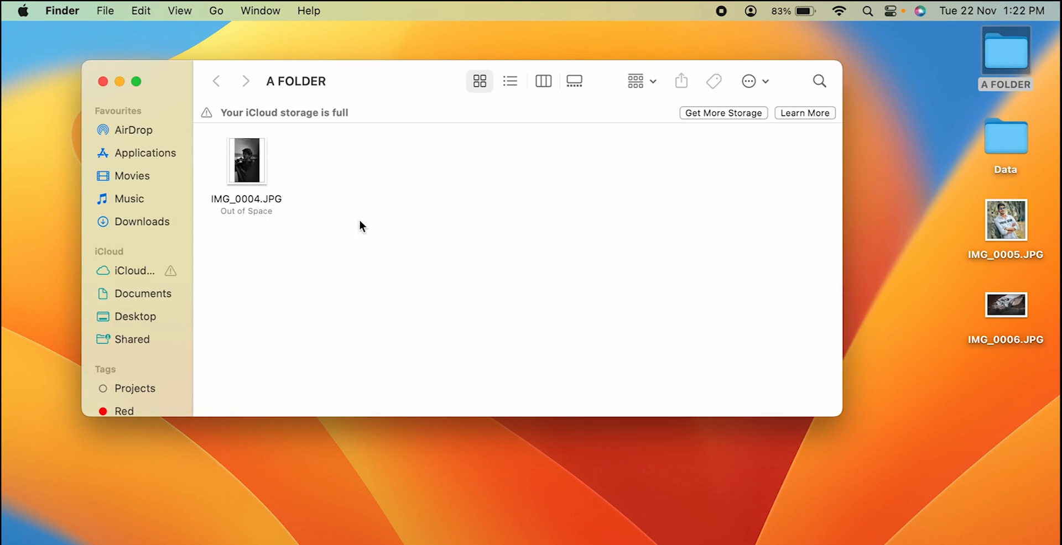
pyautogui.moveTo(952, 289)
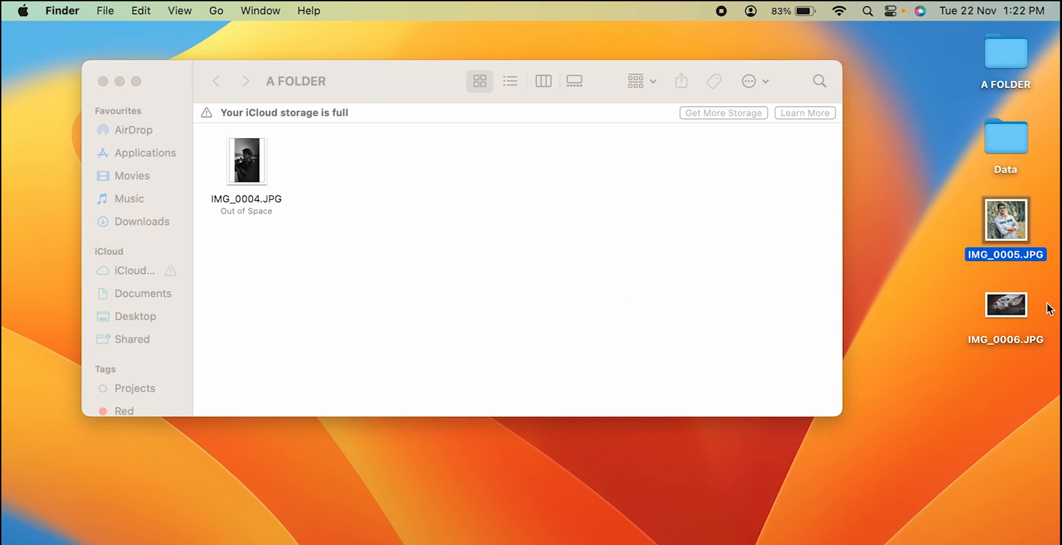
pyautogui.moveTo(1008, 260)
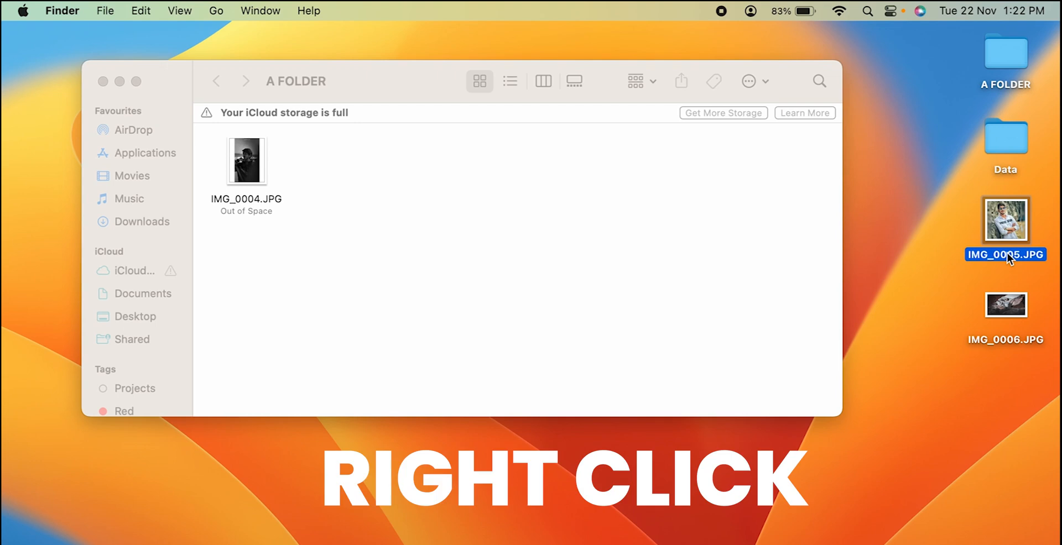
pyautogui.rightClick(1006, 220)
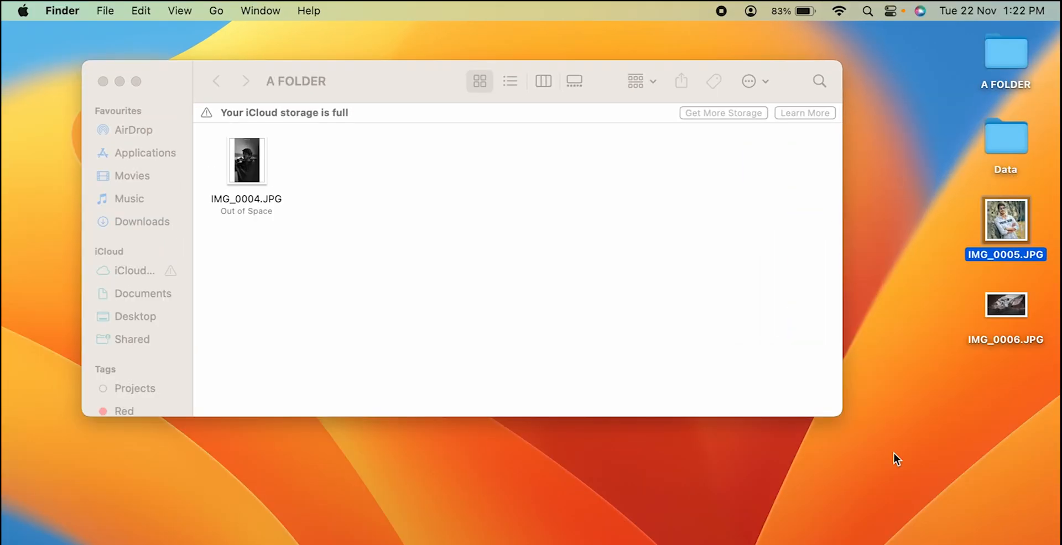
pyautogui.click(520, 279)
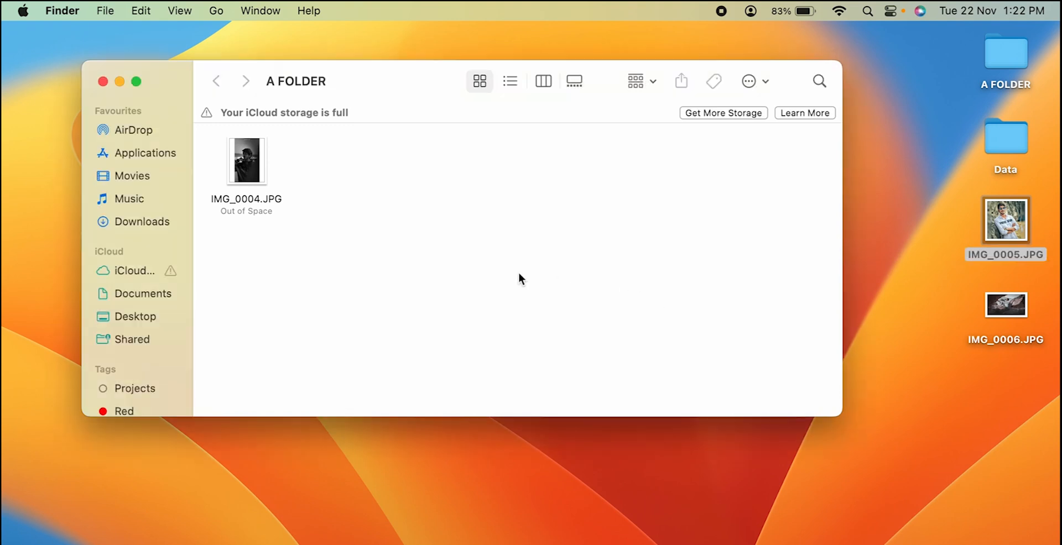
pyautogui.moveTo(423, 260)
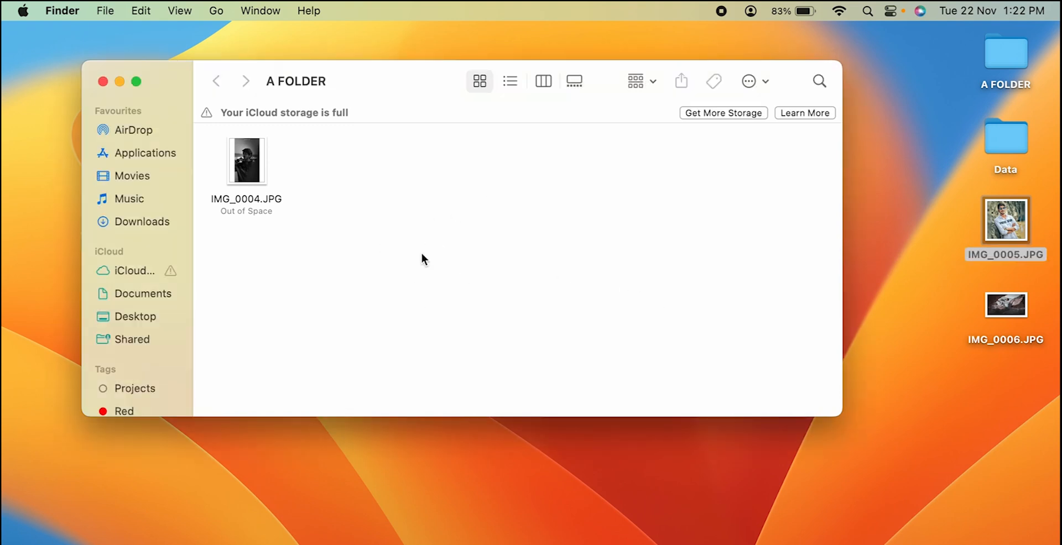
pyautogui.rightClick(465, 262)
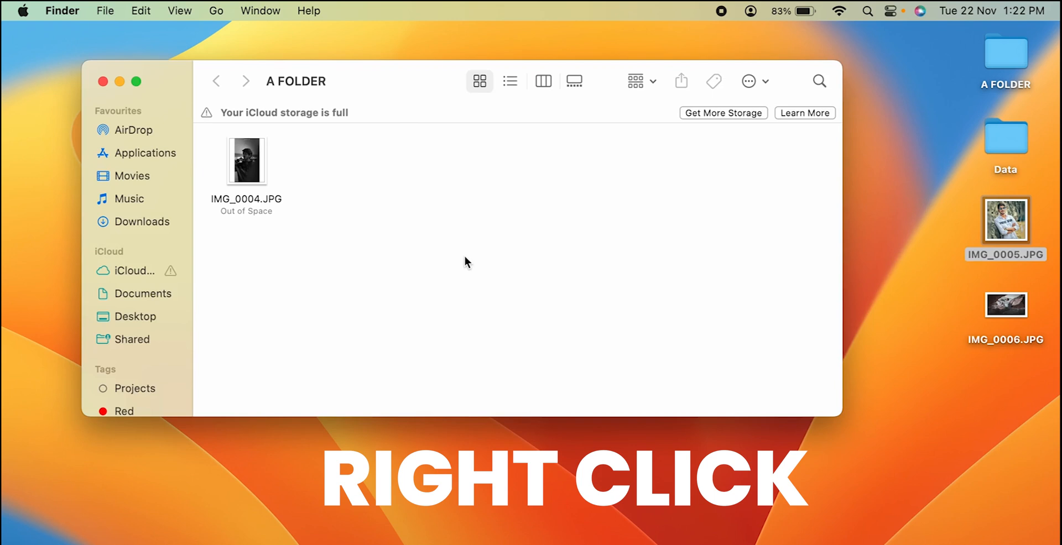
pyautogui.rightClick(466, 262)
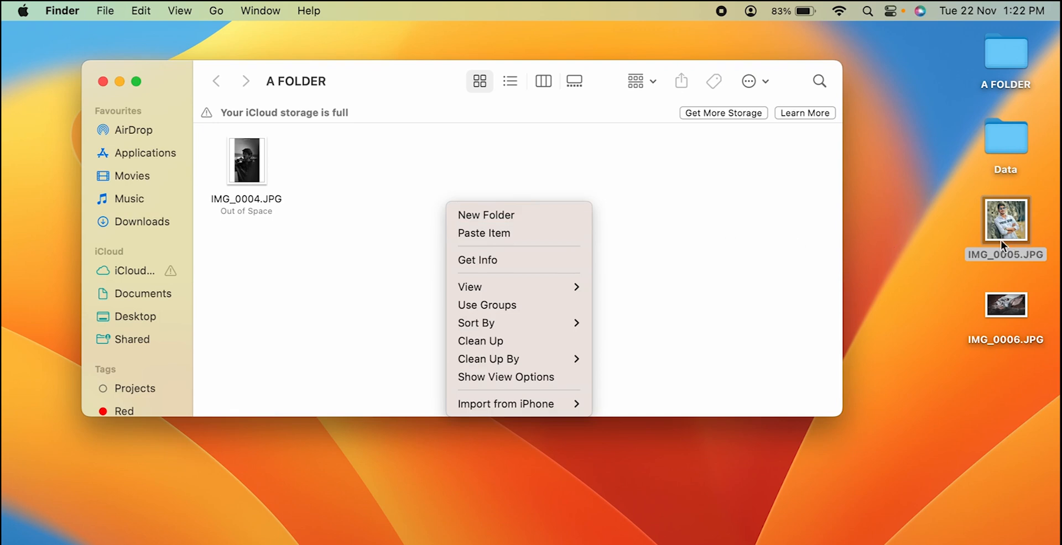
pyautogui.moveTo(637, 243)
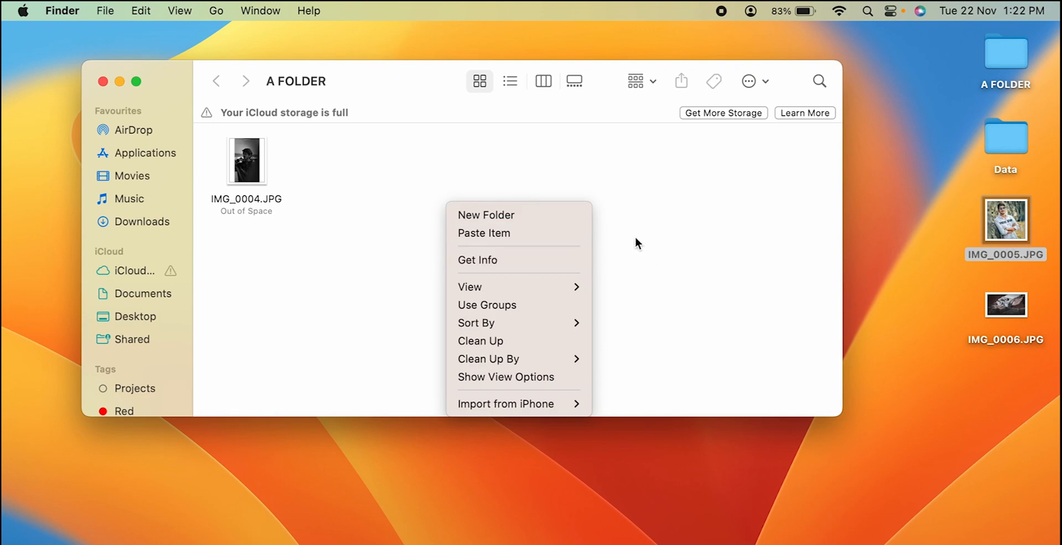
pyautogui.click(493, 275)
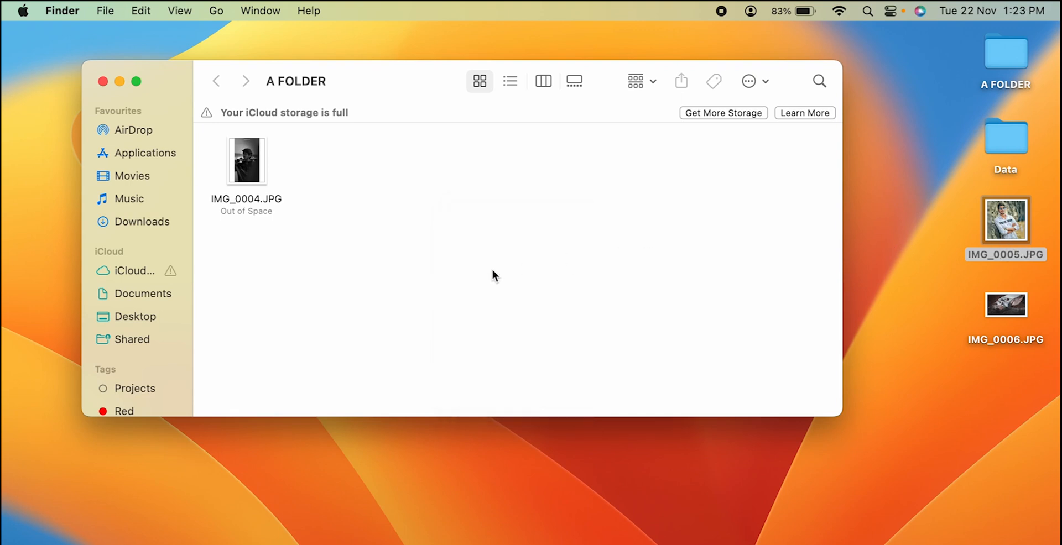
pyautogui.moveTo(481, 268)
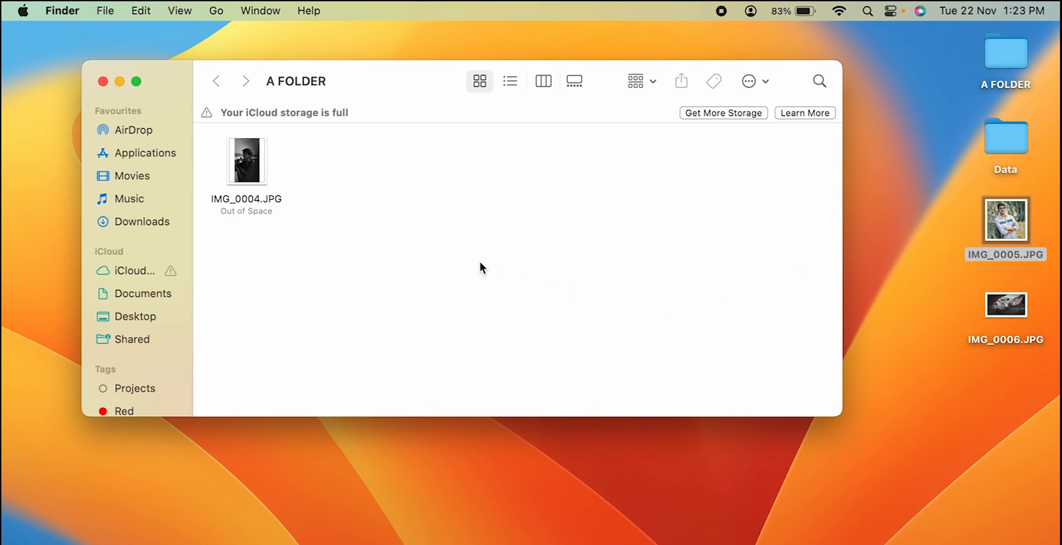
pyautogui.moveTo(421, 263)
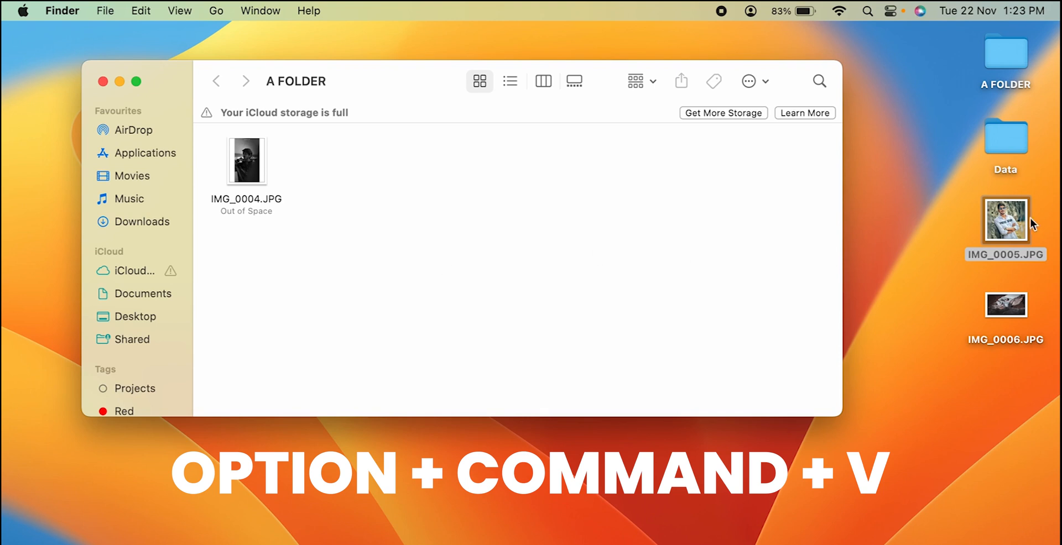
# Step: Move IMG_0005.JPG from the desktop into the open A FOLDER window
pyautogui.click(1006, 254)
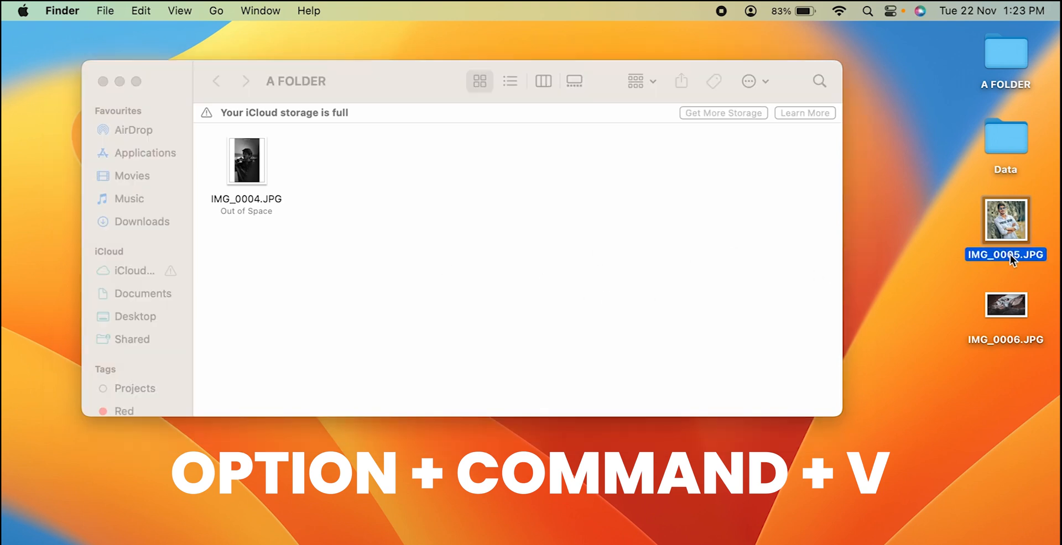
pyautogui.rightClick(1006, 220)
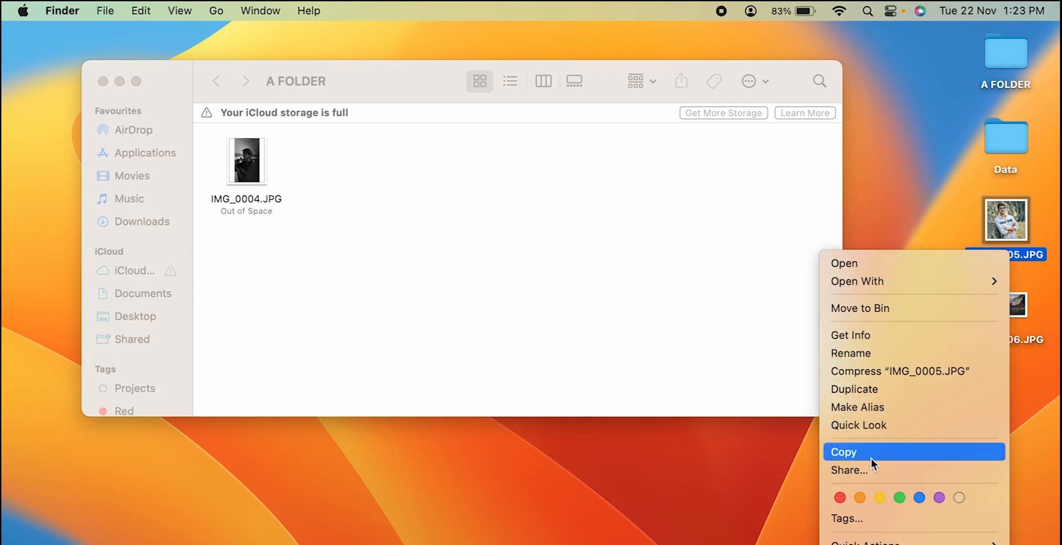
pyautogui.click(843, 452)
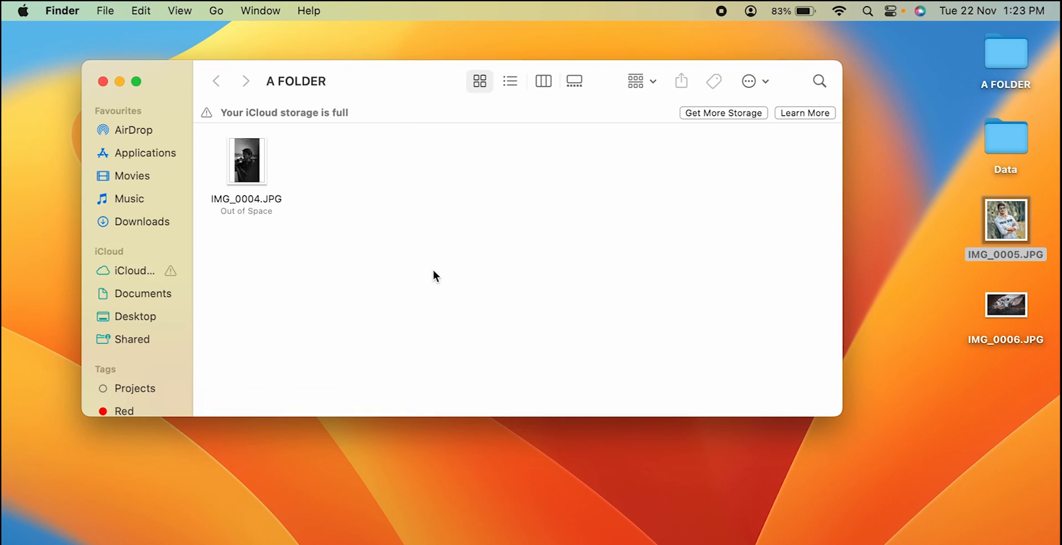
pyautogui.moveTo(1005, 221); pyautogui.dragTo(337, 161)
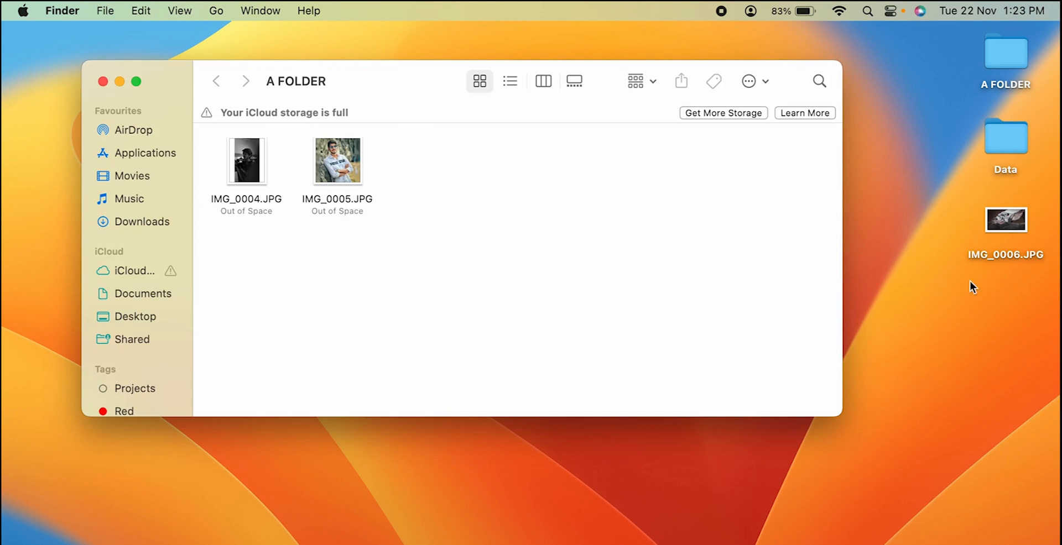
pyautogui.moveTo(1017, 320)
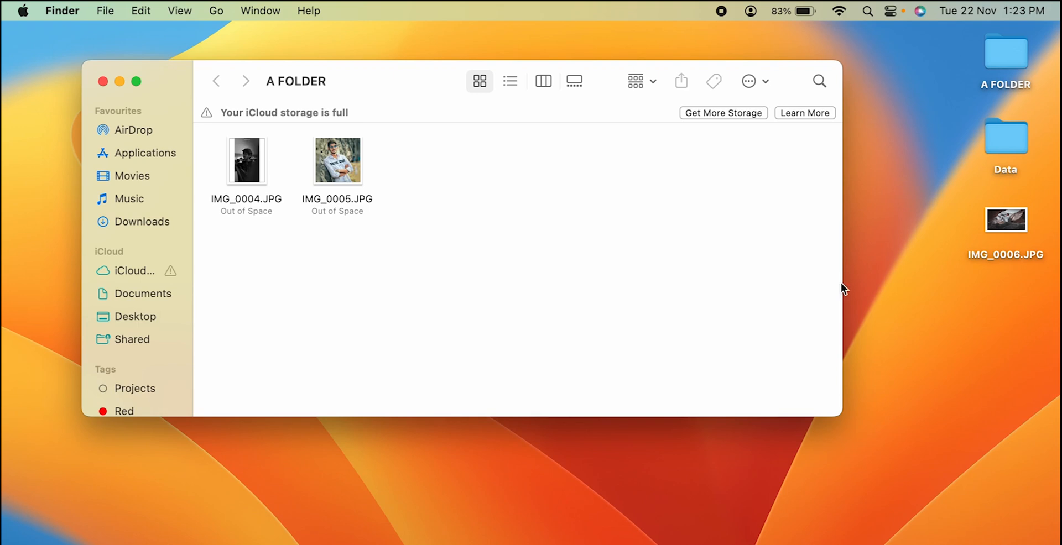
# Step: Move IMG_0006.JPG from the desktop into A FOLDER beside the other photos
pyautogui.click(1005, 219)
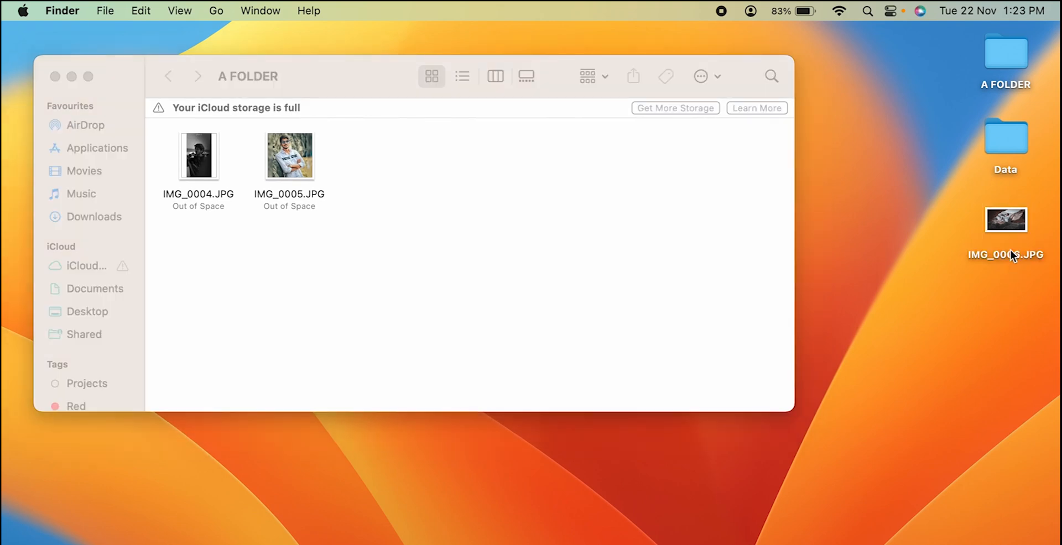
pyautogui.moveTo(1005, 219); pyautogui.dragTo(559, 217)
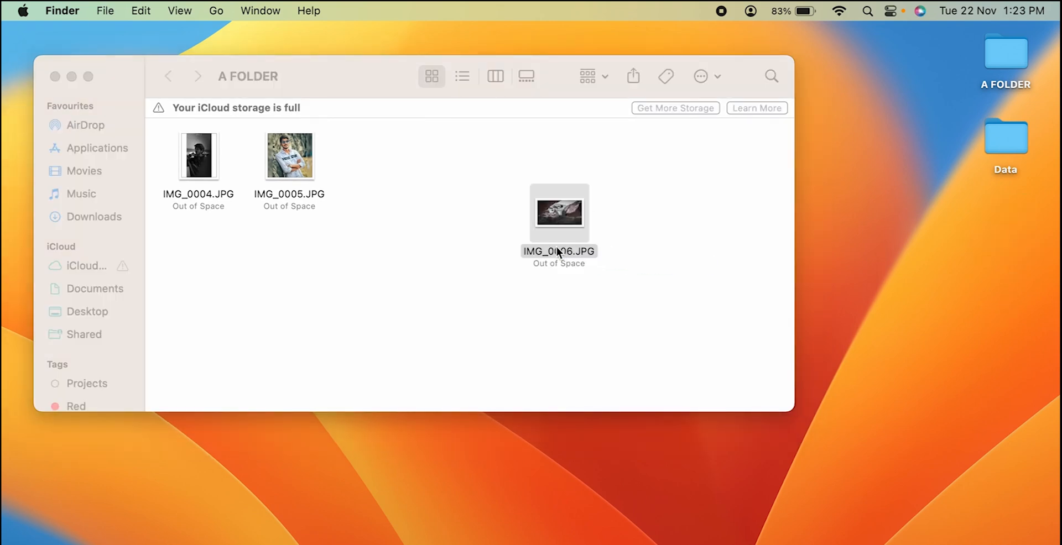
pyautogui.click(345, 251)
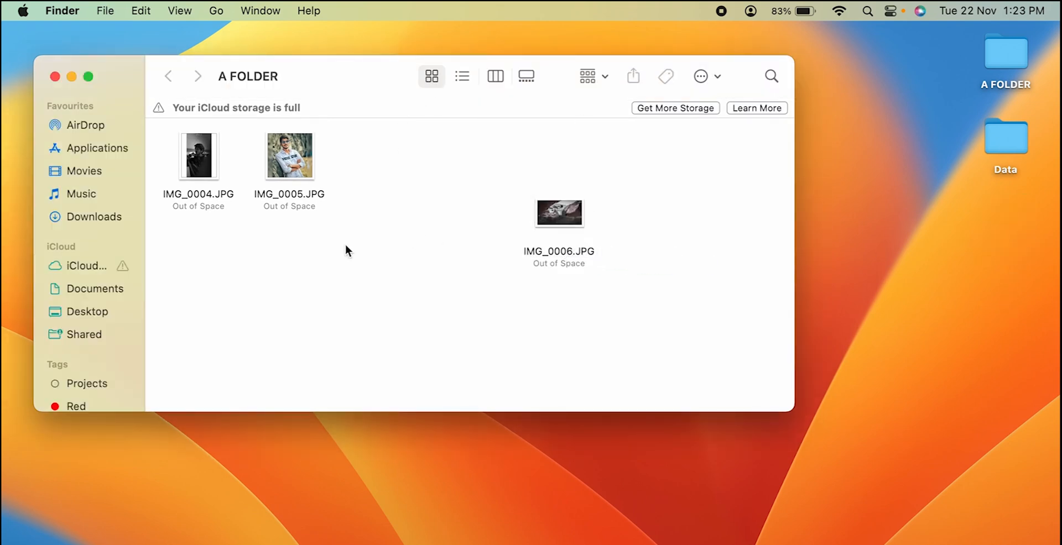
pyautogui.moveTo(93, 225)
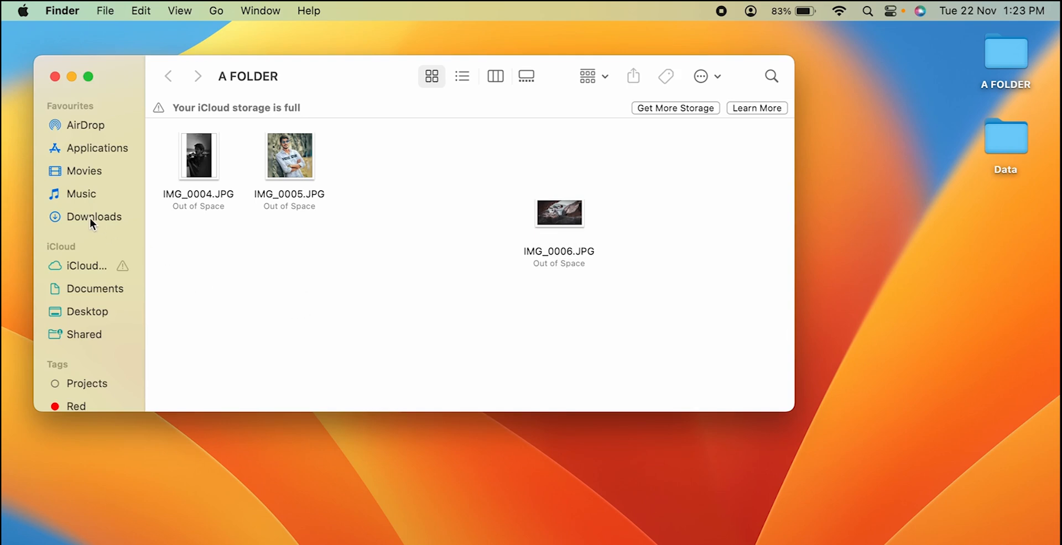
# Step: Copy Invitation.jpg from Downloads and move it into A FOLDER with the three photos
pyautogui.click(94, 216)
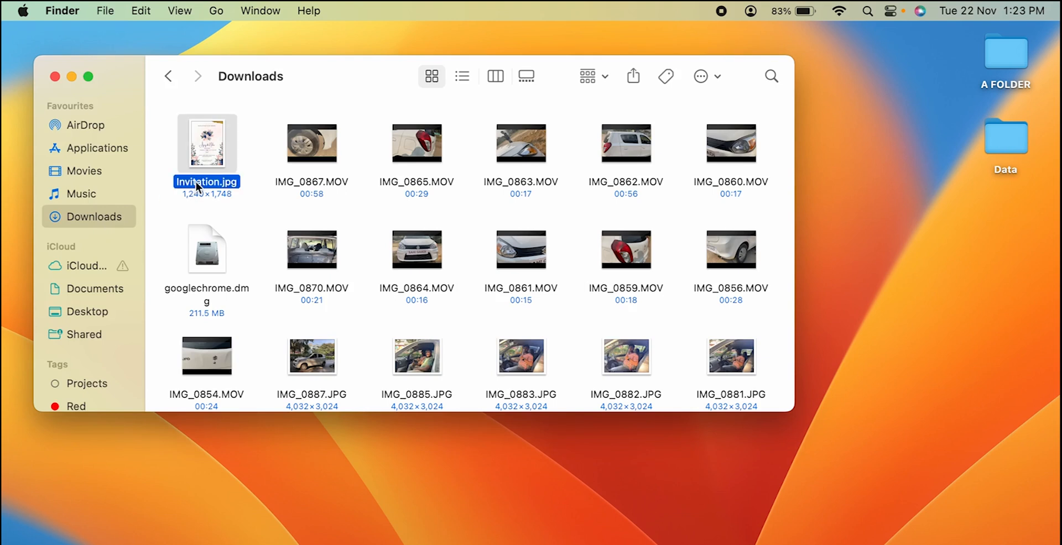
pyautogui.press('cmd+c')
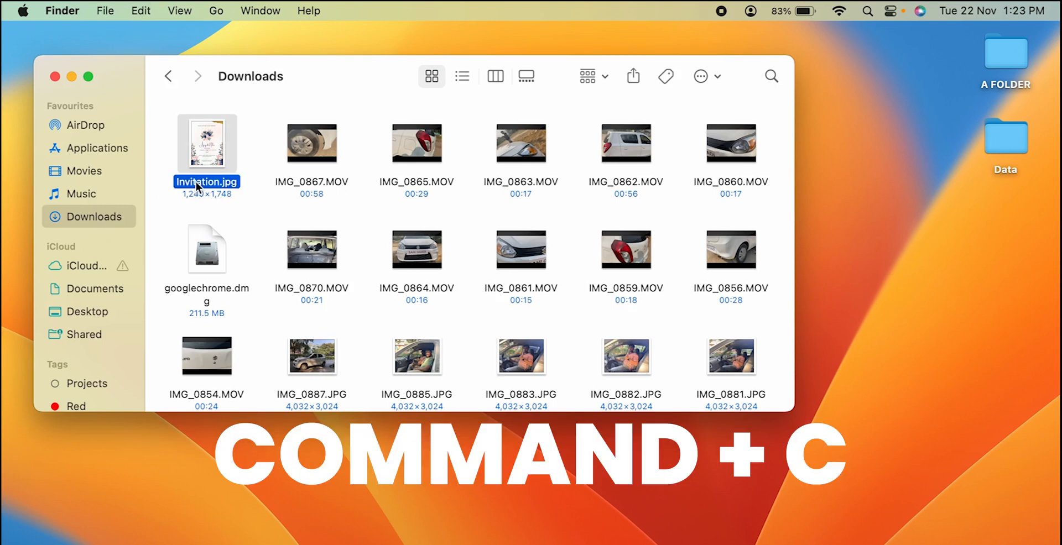
pyautogui.press('cmd+c')
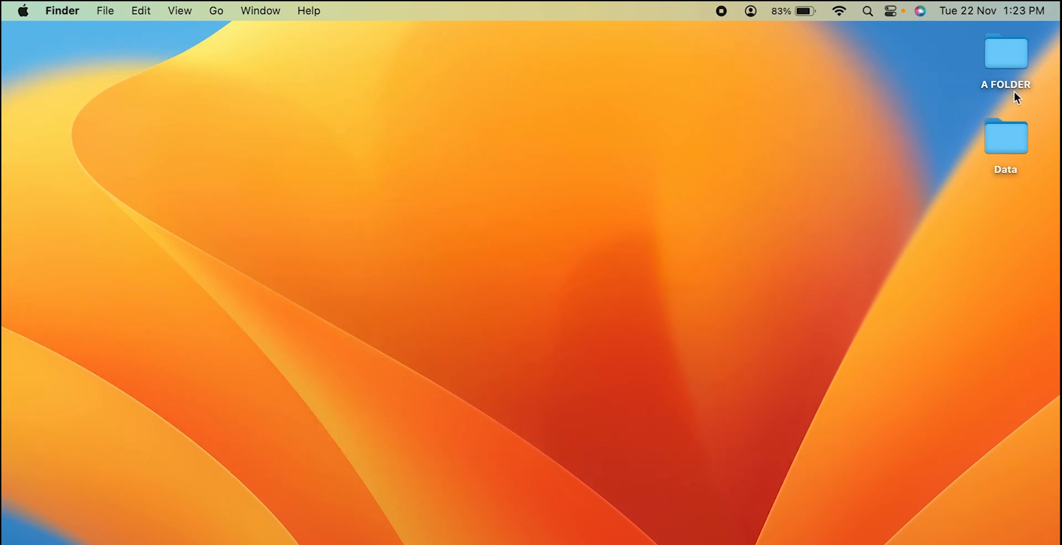
pyautogui.doubleClick(1005, 53)
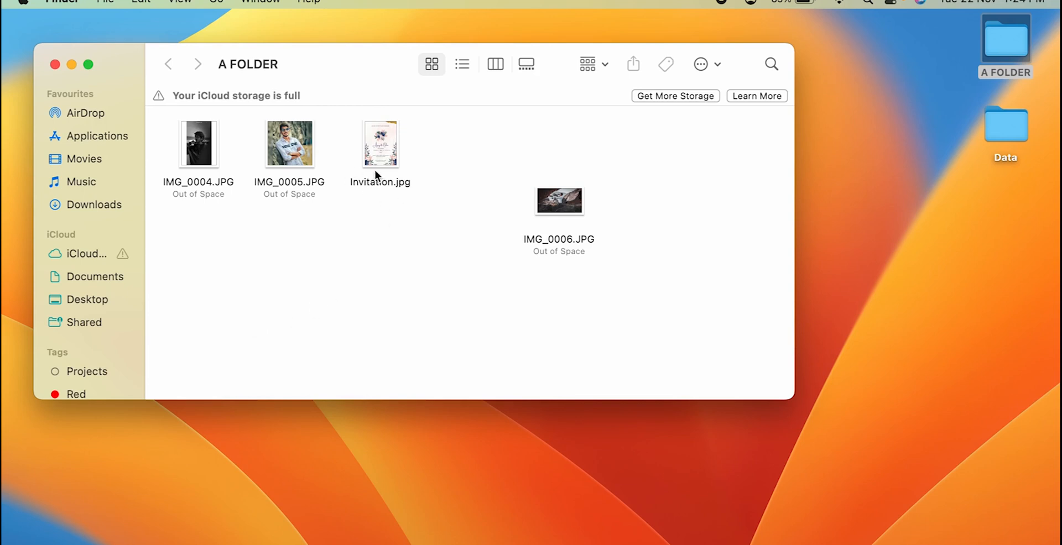
pyautogui.moveTo(145, 234)
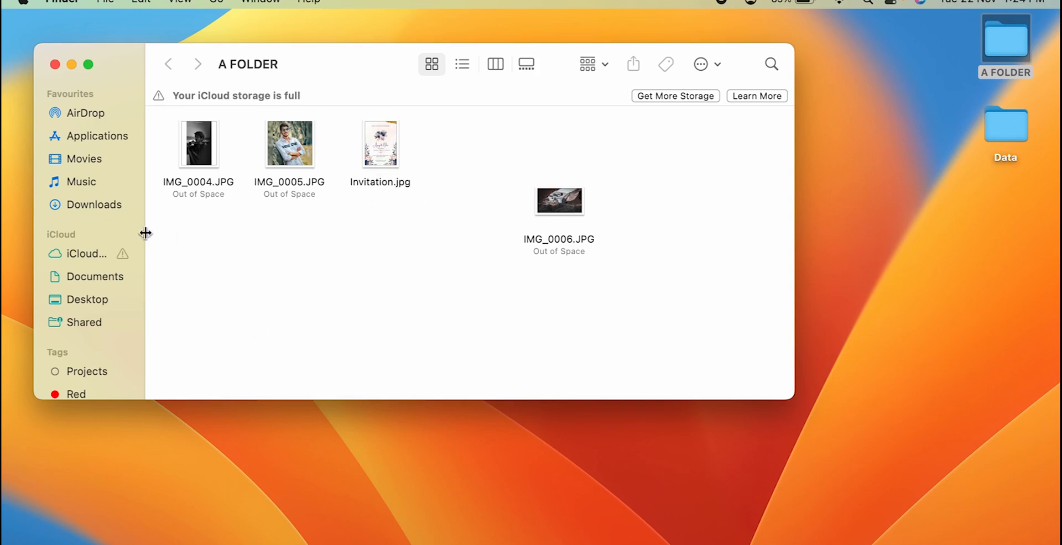
pyautogui.click(94, 203)
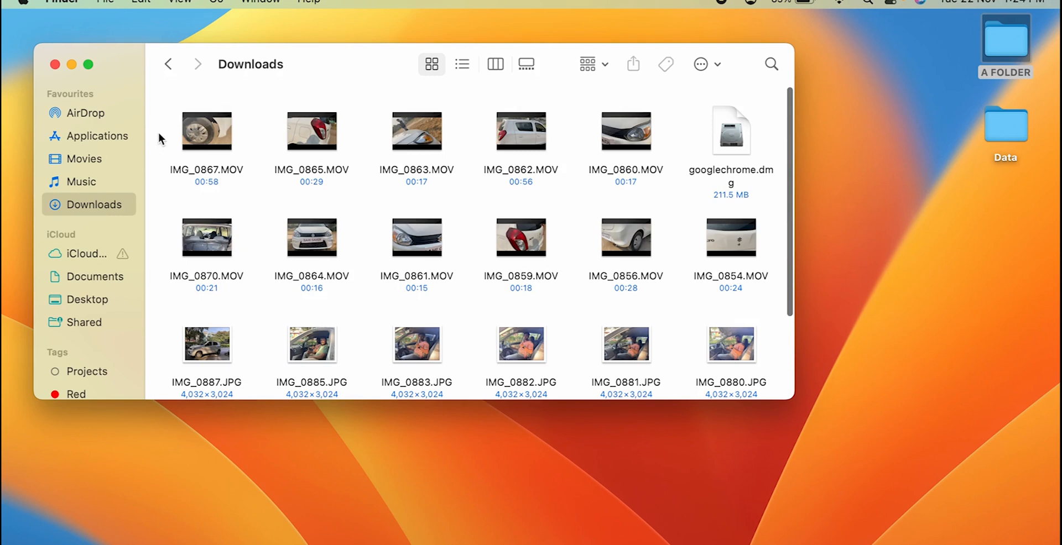
pyautogui.scroll(-3)
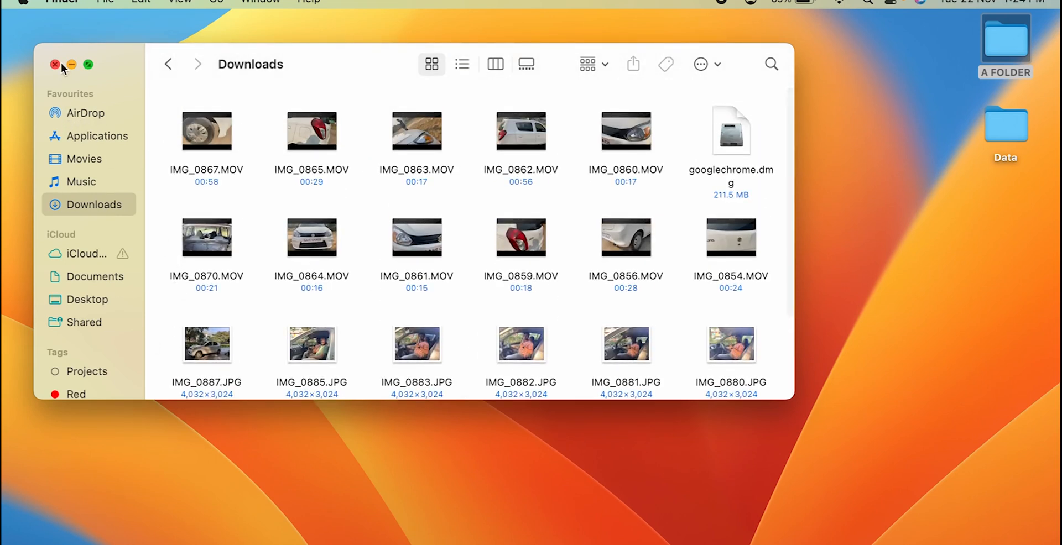
pyautogui.click(55, 64)
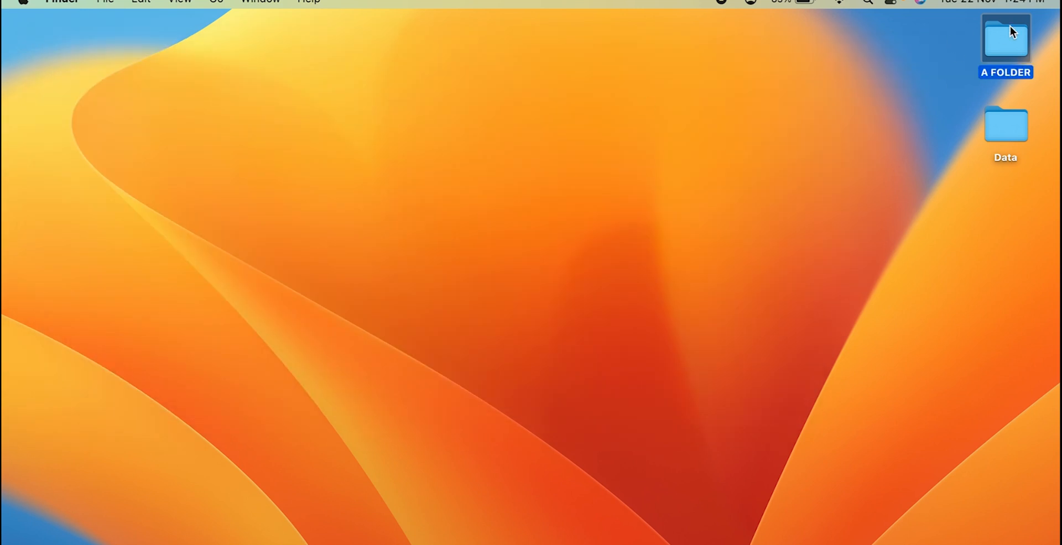
pyautogui.doubleClick(1005, 41)
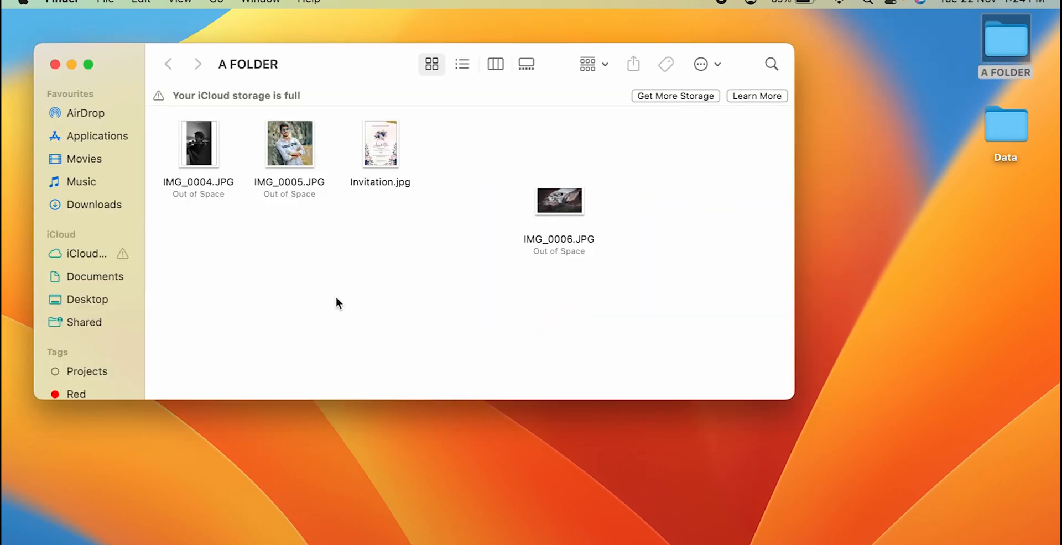